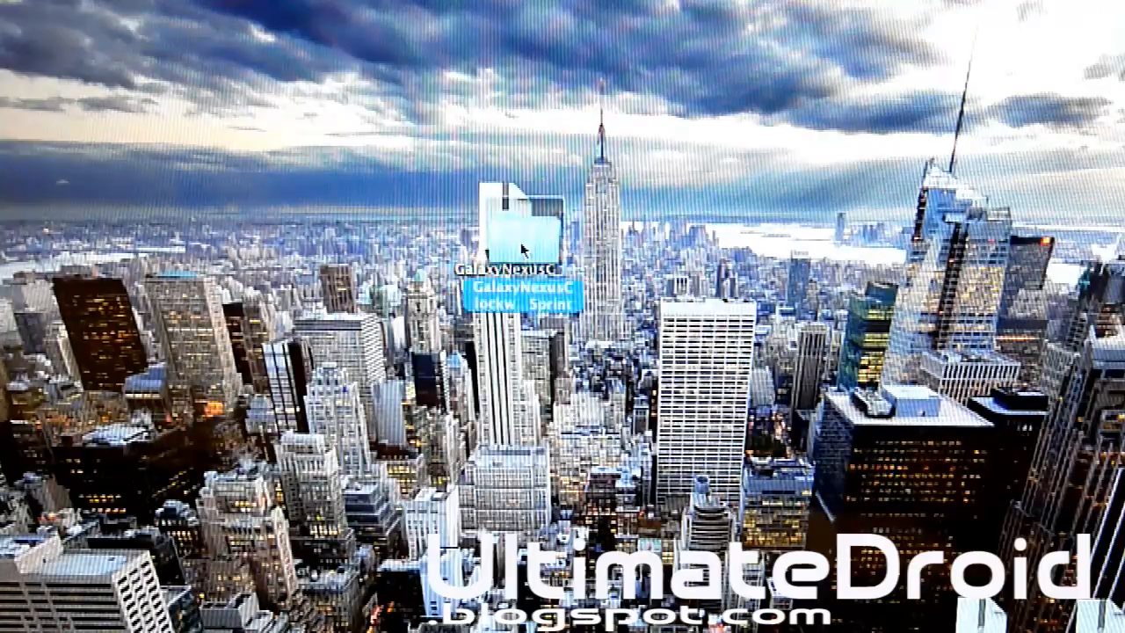
# - Open the GalaxyNexusClockworkMod Recovery folder and launch the Click Me script
pyautogui.doubleClick(514, 220)
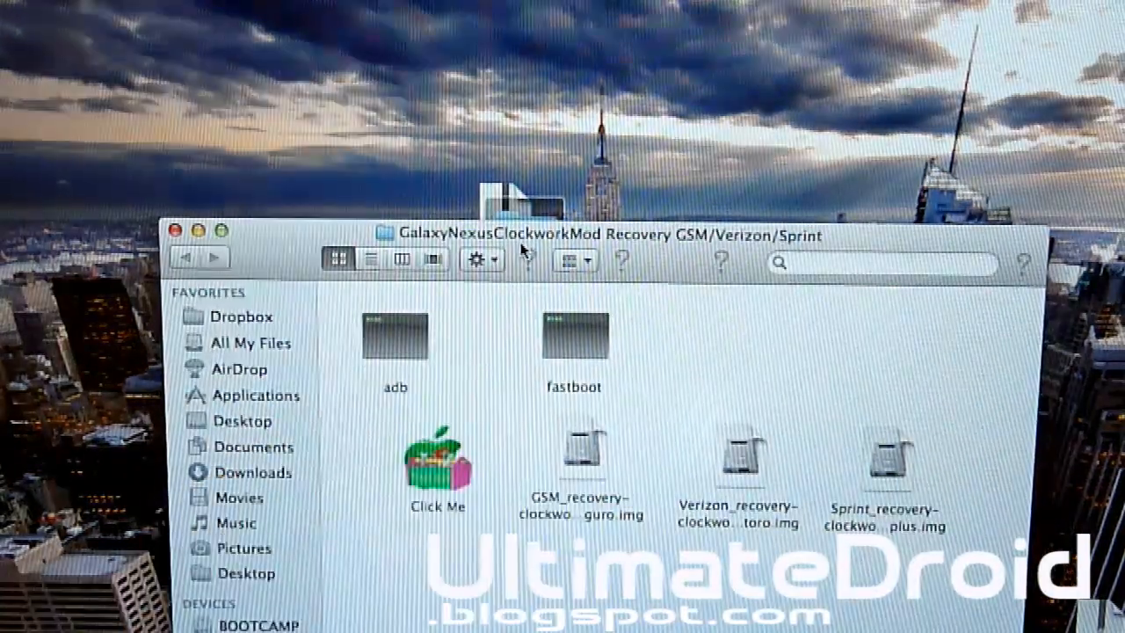
pyautogui.doubleClick(438, 462)
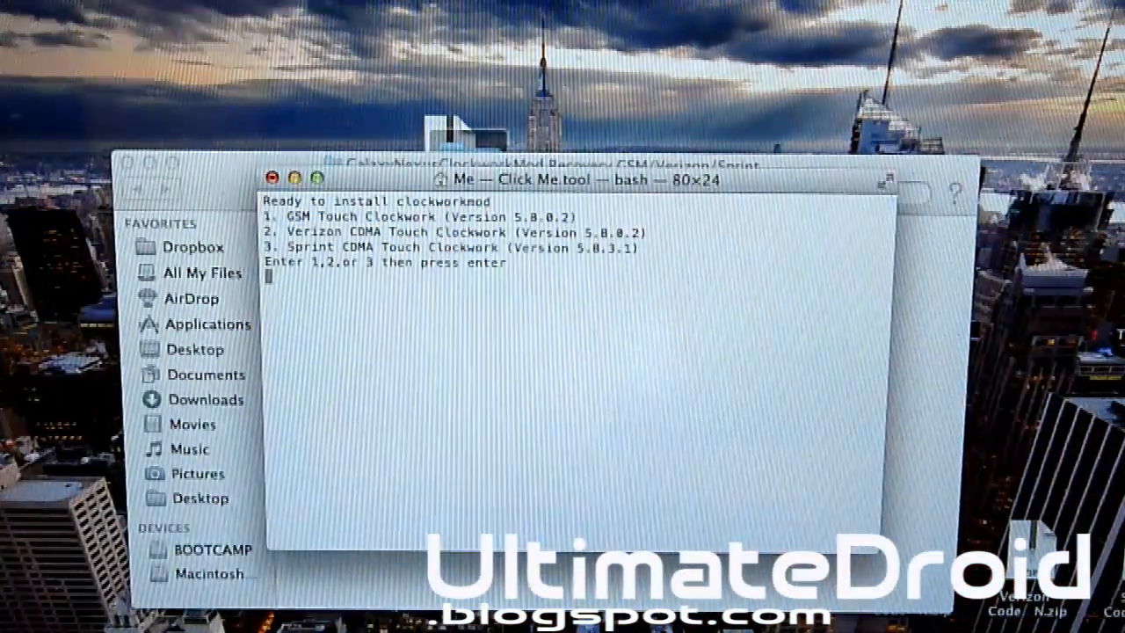
# - Enter option 1 to flash the GSM Touch ClockworkMod recovery via fastboot
pyautogui.write('1')
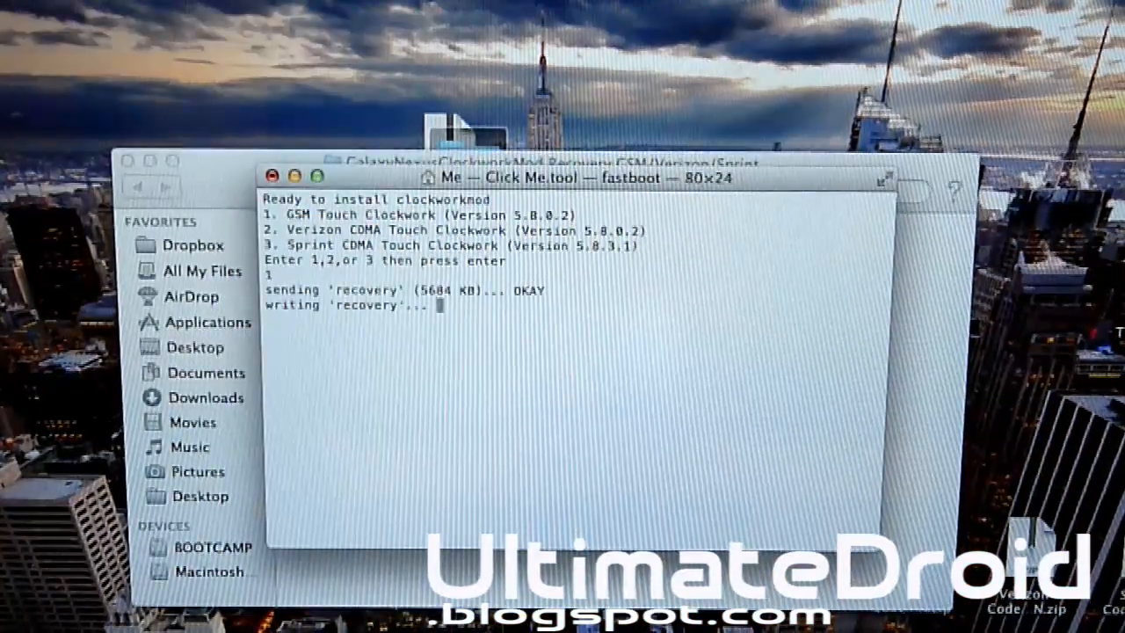